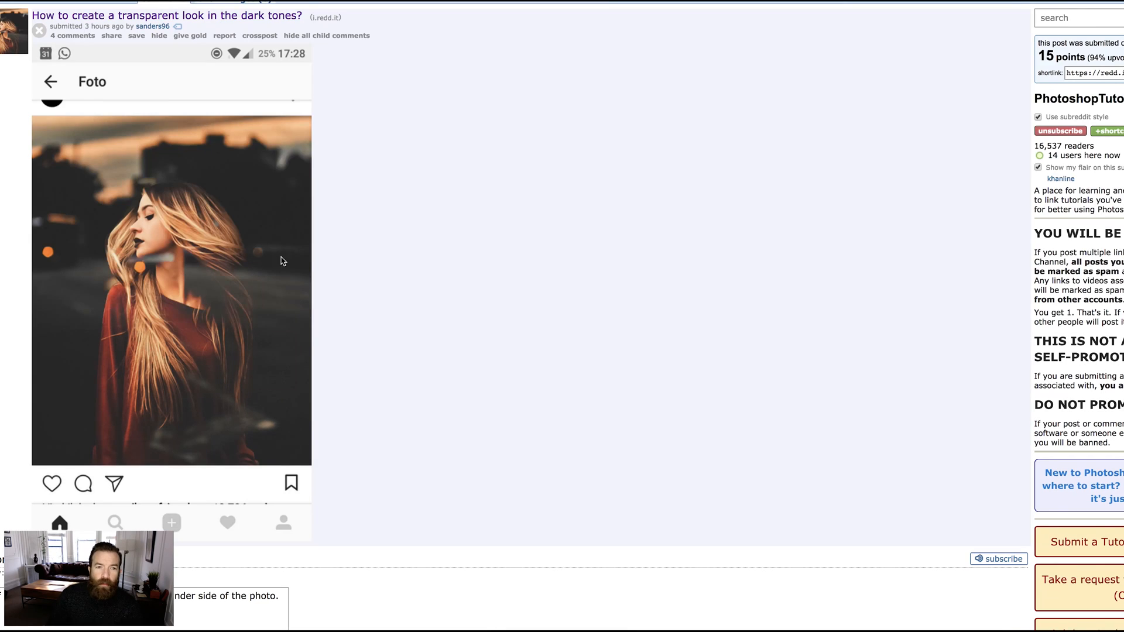
pyautogui.moveTo(226, 309)
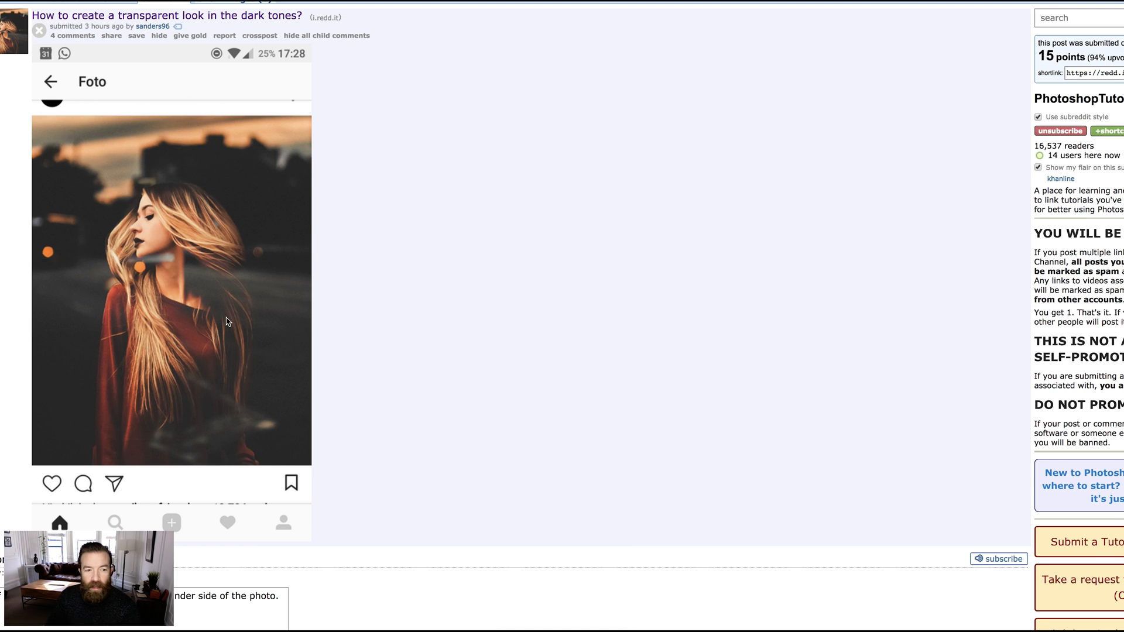
pyautogui.moveTo(511, 325)
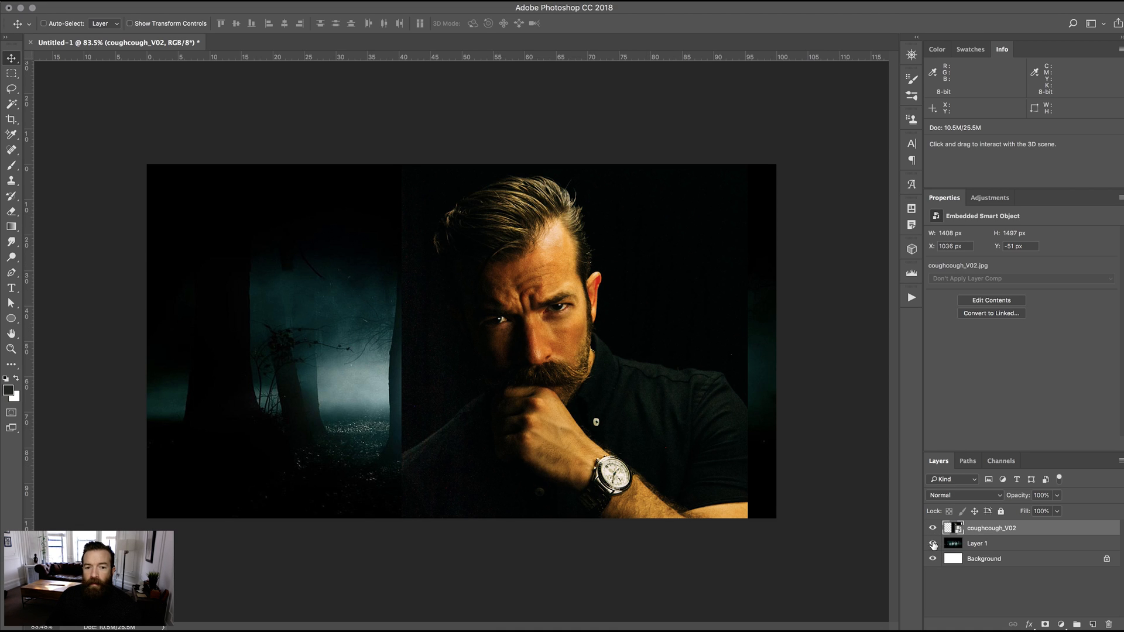
# Step: Toggle coughcough_V02's visibility off and on, then open its Layer Style Blending Options
pyautogui.click(933, 527)
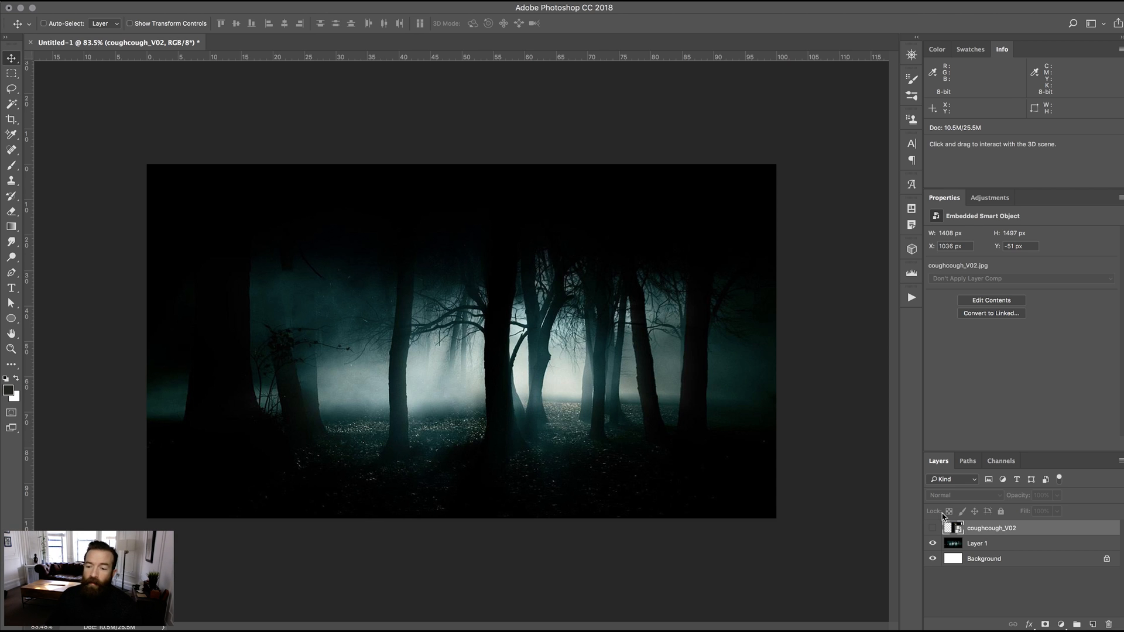
pyautogui.click(932, 531)
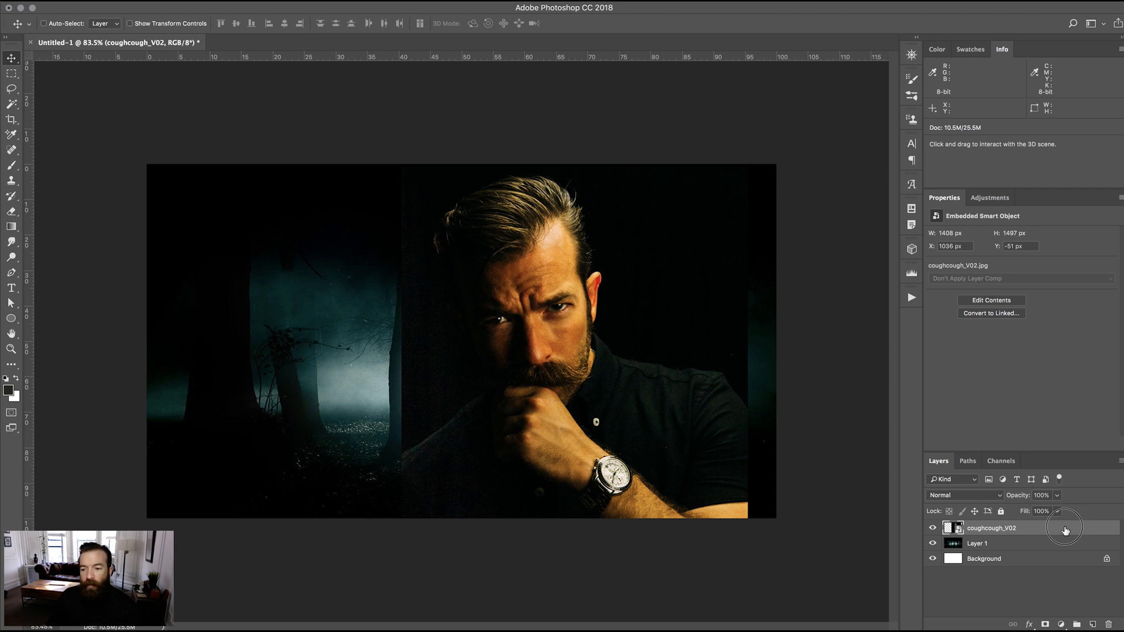
pyautogui.doubleClick(1003, 527)
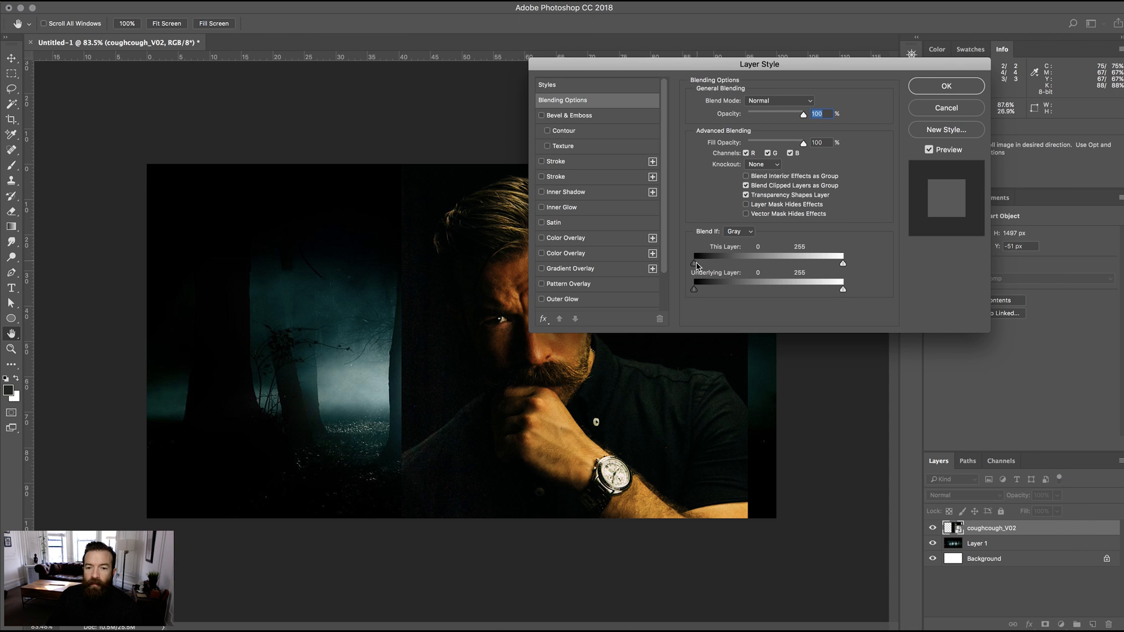
# Step: Alt-split This Layer's black Blend If slider to 0/81 and confirm with OK
pyautogui.moveTo(693, 265); pyautogui.dragTo(699, 264)
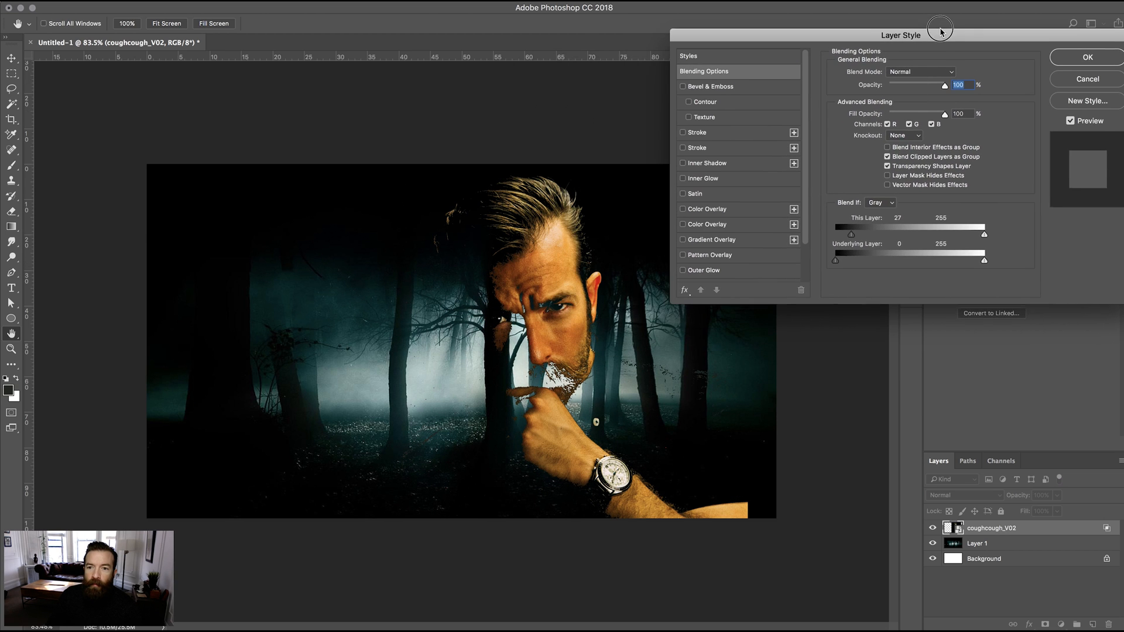
pyautogui.moveTo(845, 235); pyautogui.dragTo(859, 234)
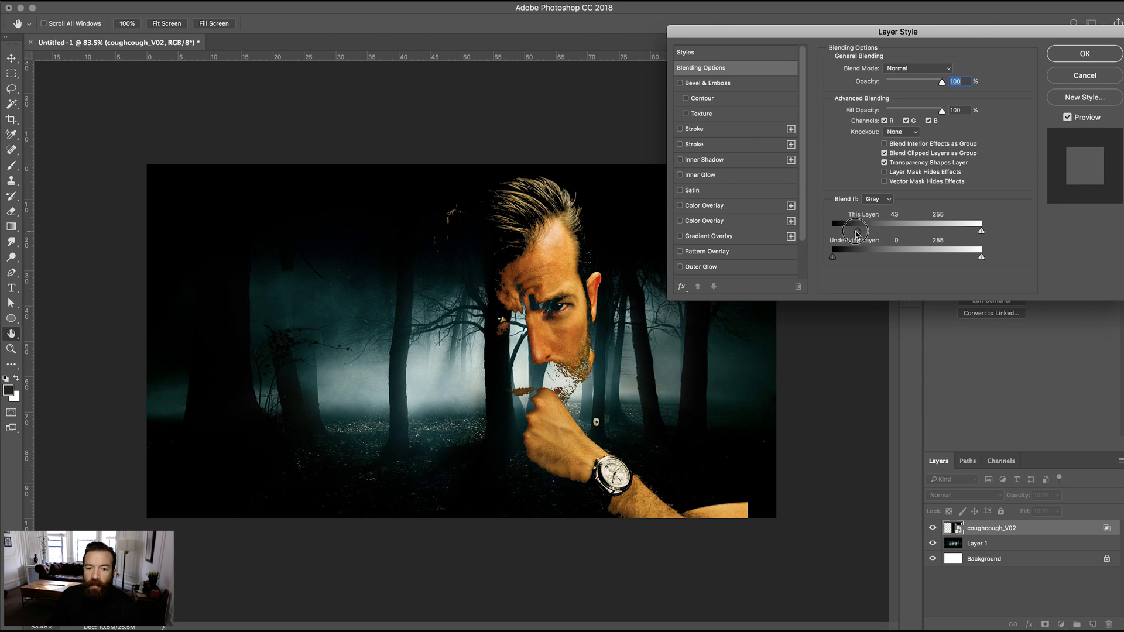
pyautogui.moveTo(853, 231); pyautogui.dragTo(830, 231)
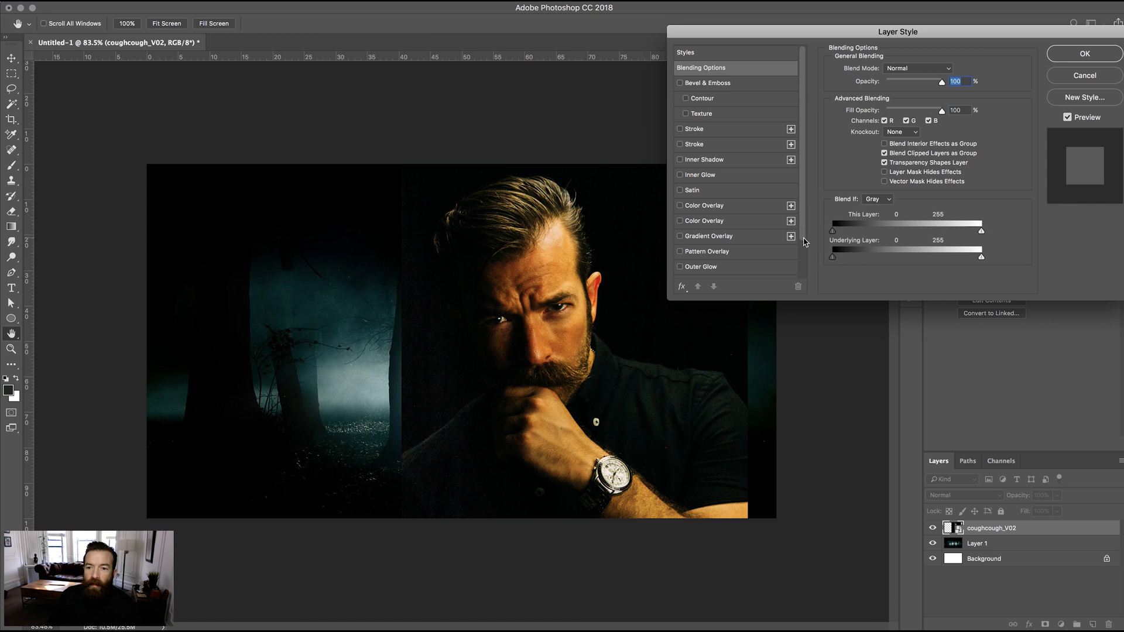
pyautogui.moveTo(833, 256); pyautogui.dragTo(843, 257)
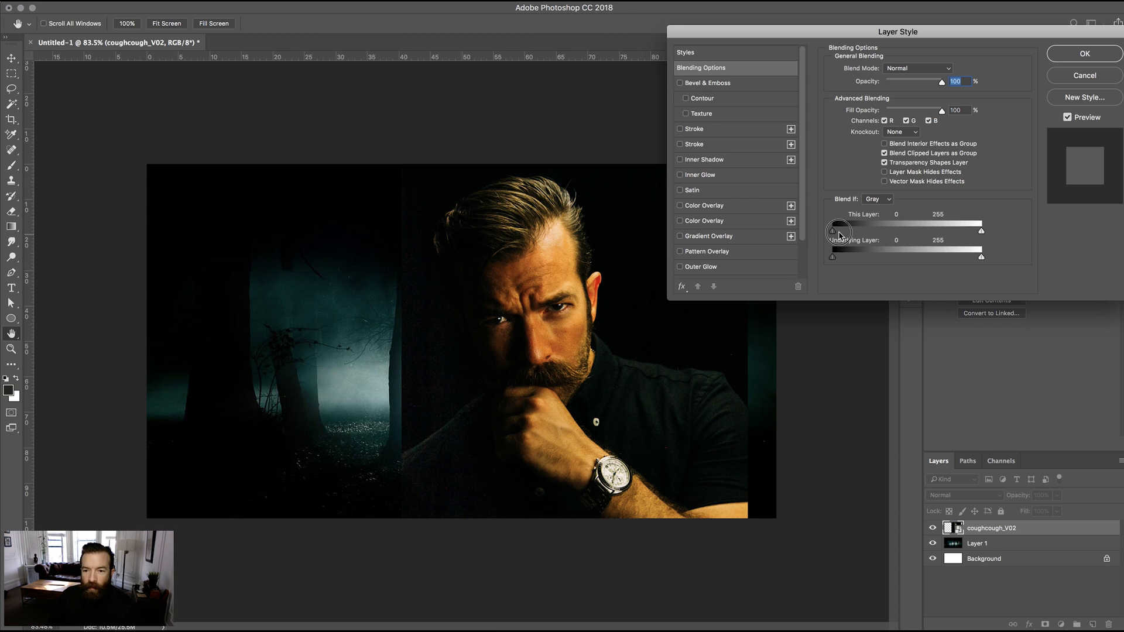
pyautogui.moveTo(830, 231); pyautogui.dragTo(837, 230)
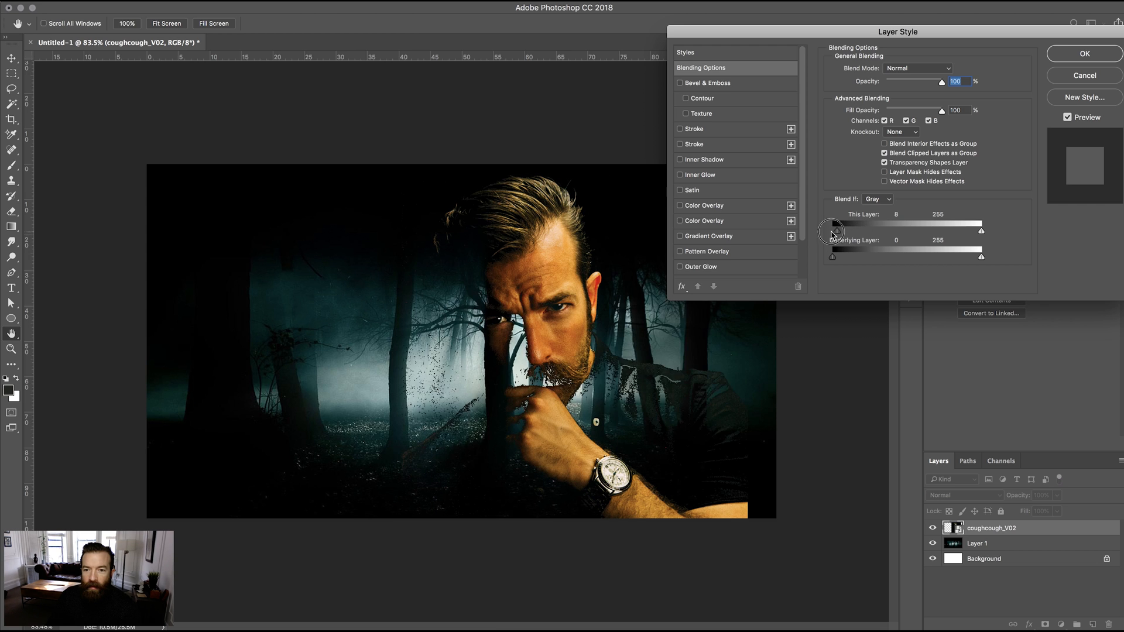
pyautogui.moveTo(833, 233); pyautogui.dragTo(845, 233)
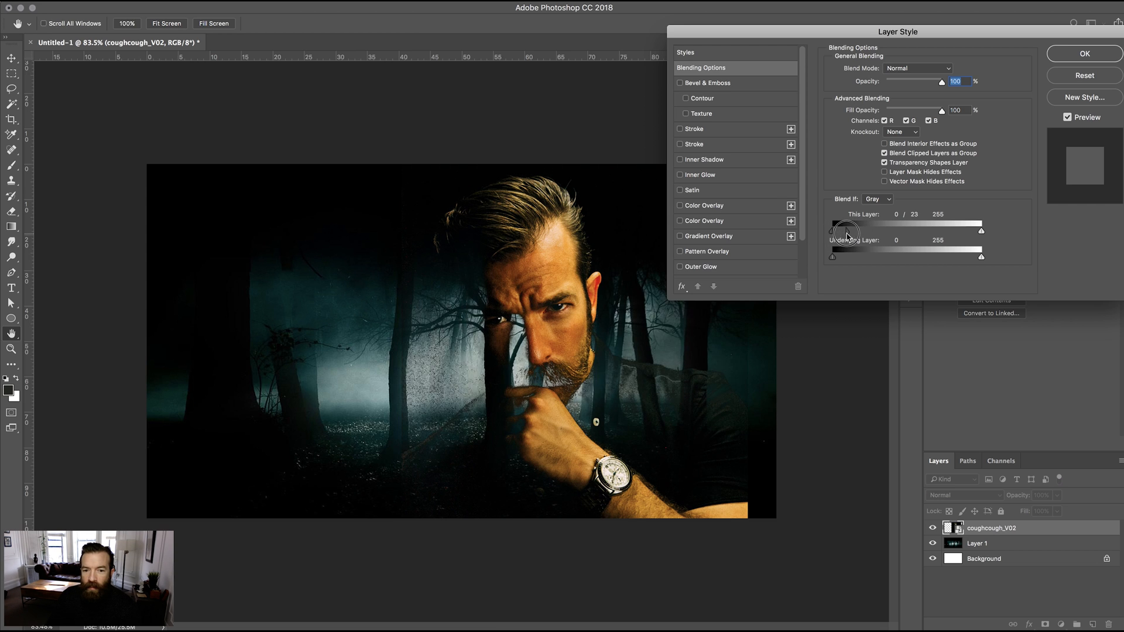
pyautogui.moveTo(846, 227); pyautogui.dragTo(904, 227)
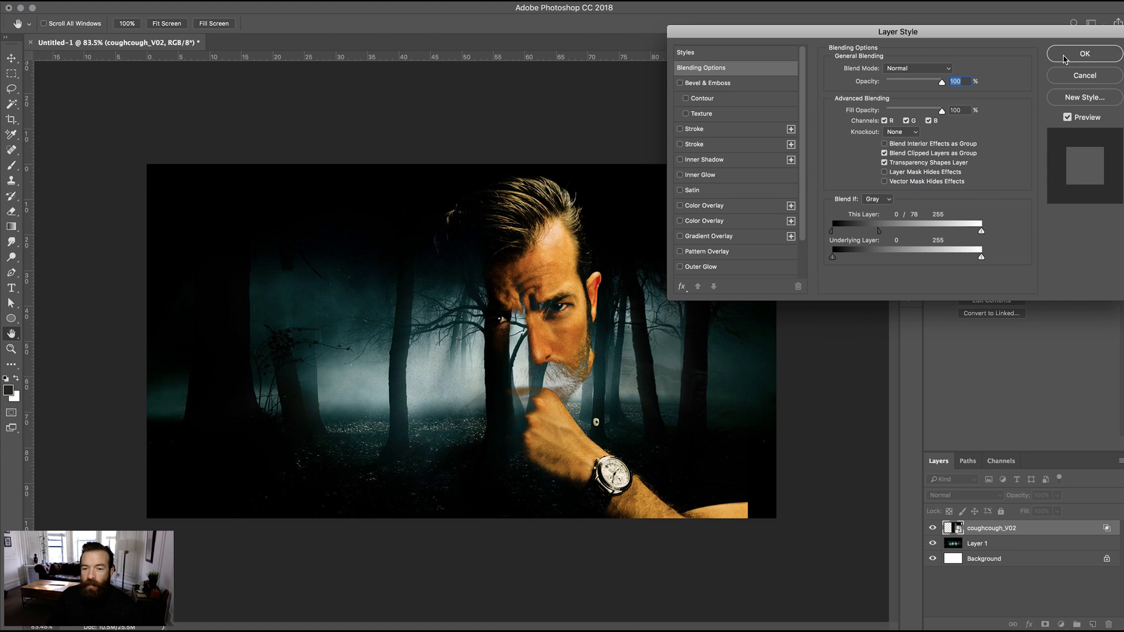
pyautogui.click(1083, 53)
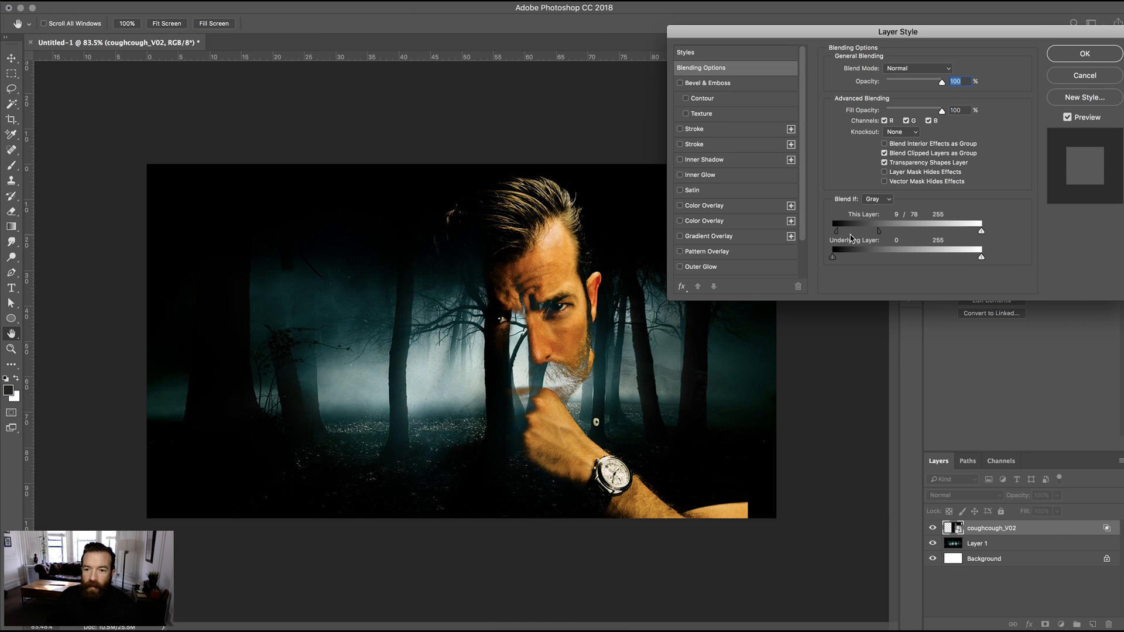
pyautogui.moveTo(835, 230); pyautogui.dragTo(844, 229)
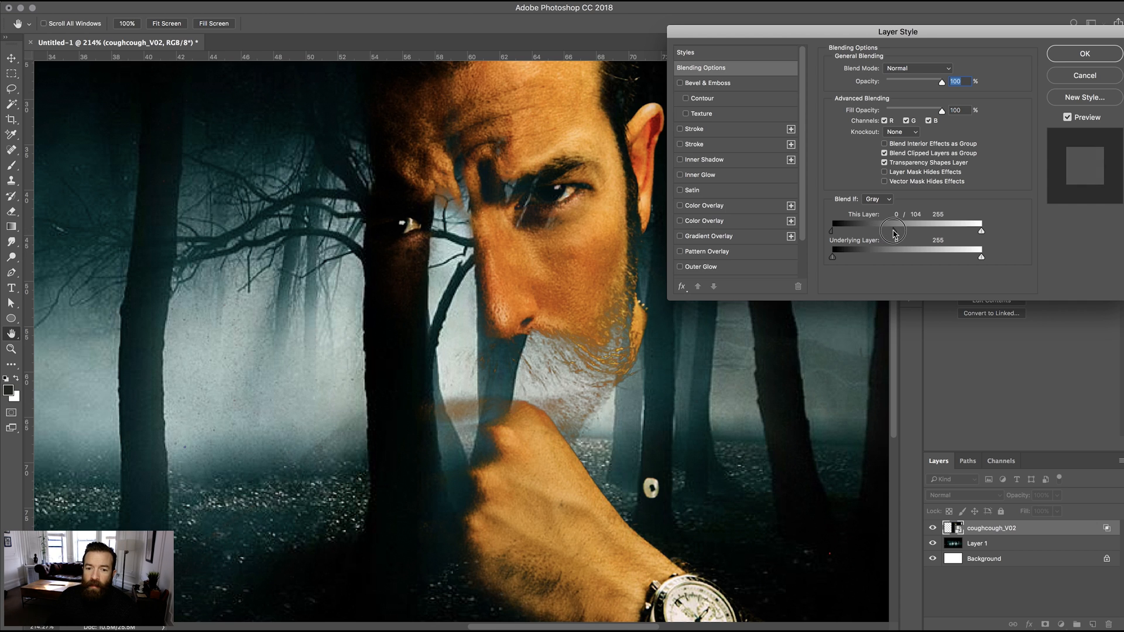
pyautogui.moveTo(892, 230); pyautogui.dragTo(900, 230)
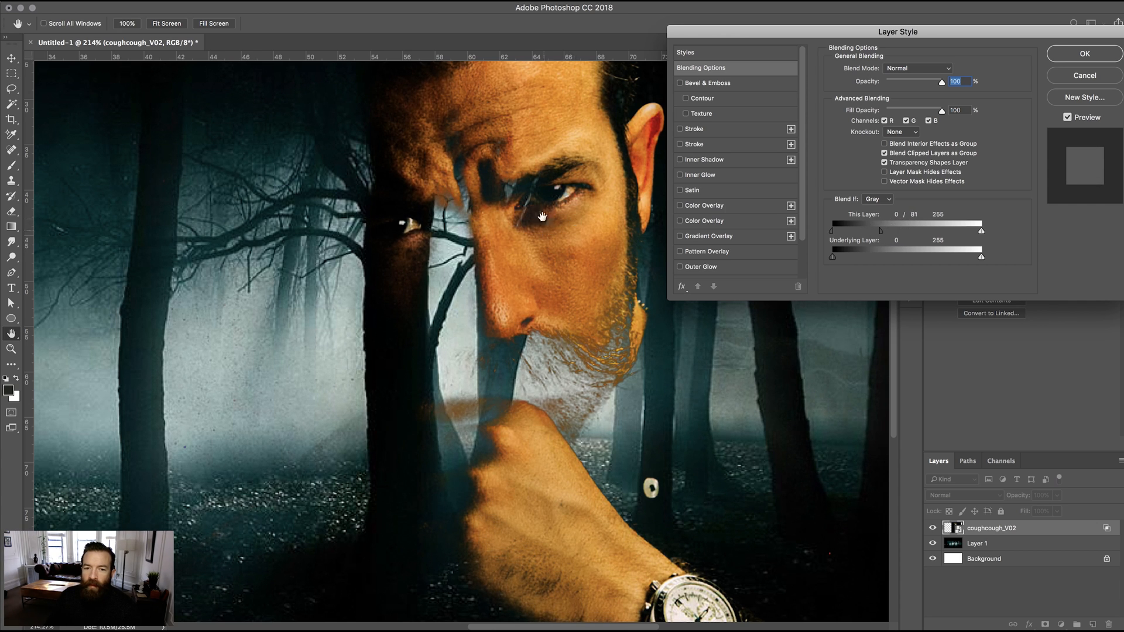
pyautogui.click(1082, 53)
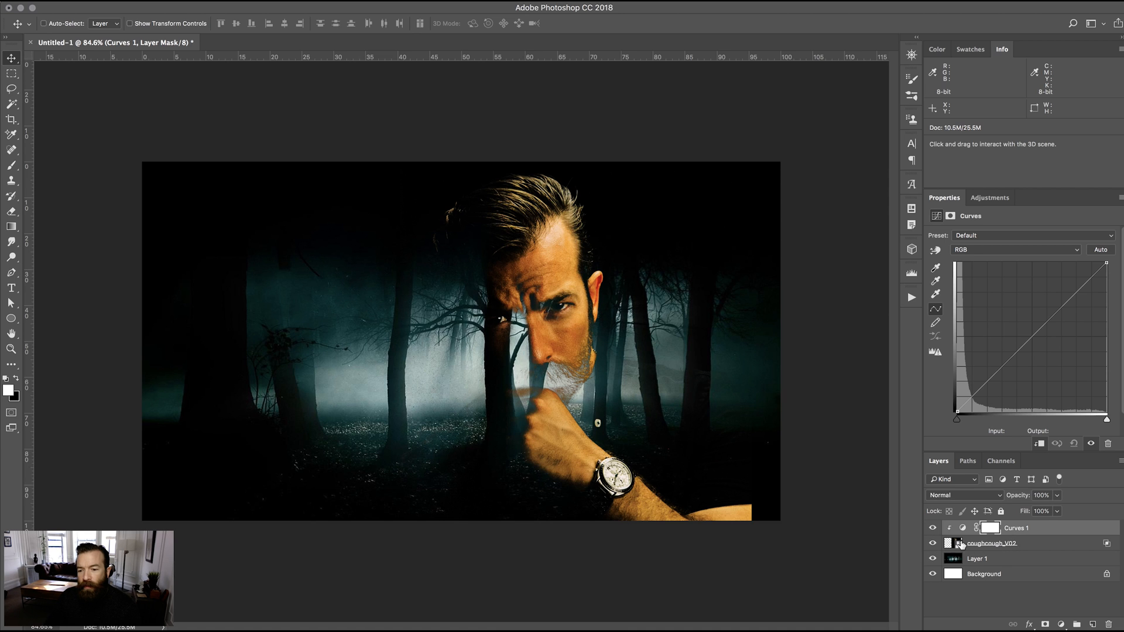
# Step: Add a Curves point and lift it to brighten the portrait's midtones
pyautogui.click(1034, 341)
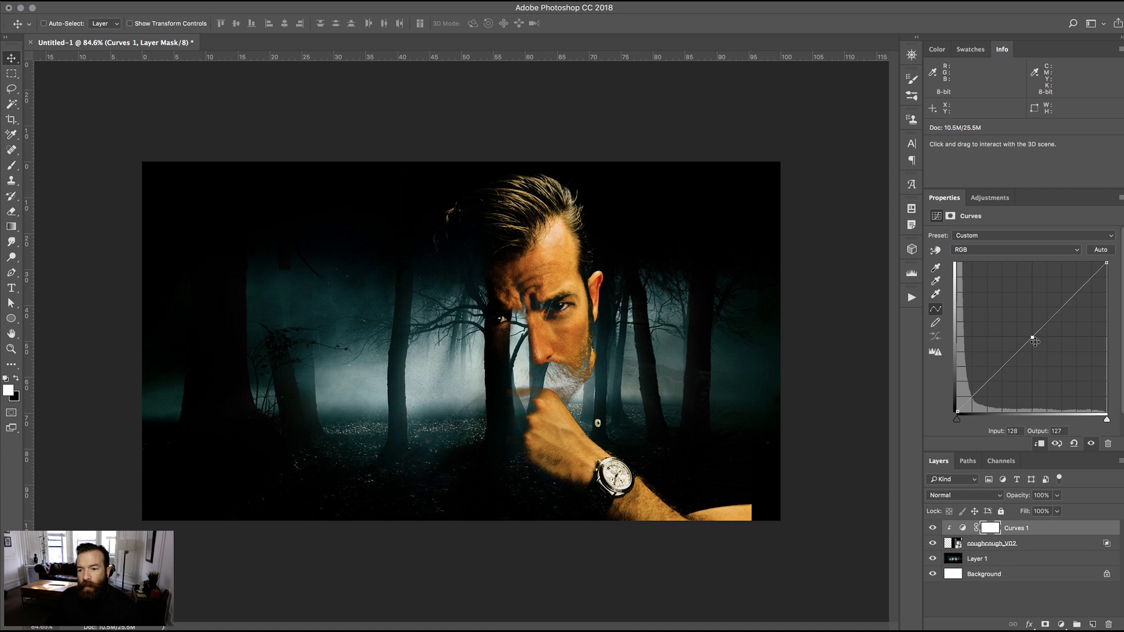
pyautogui.moveTo(1034, 341); pyautogui.dragTo(993, 368)
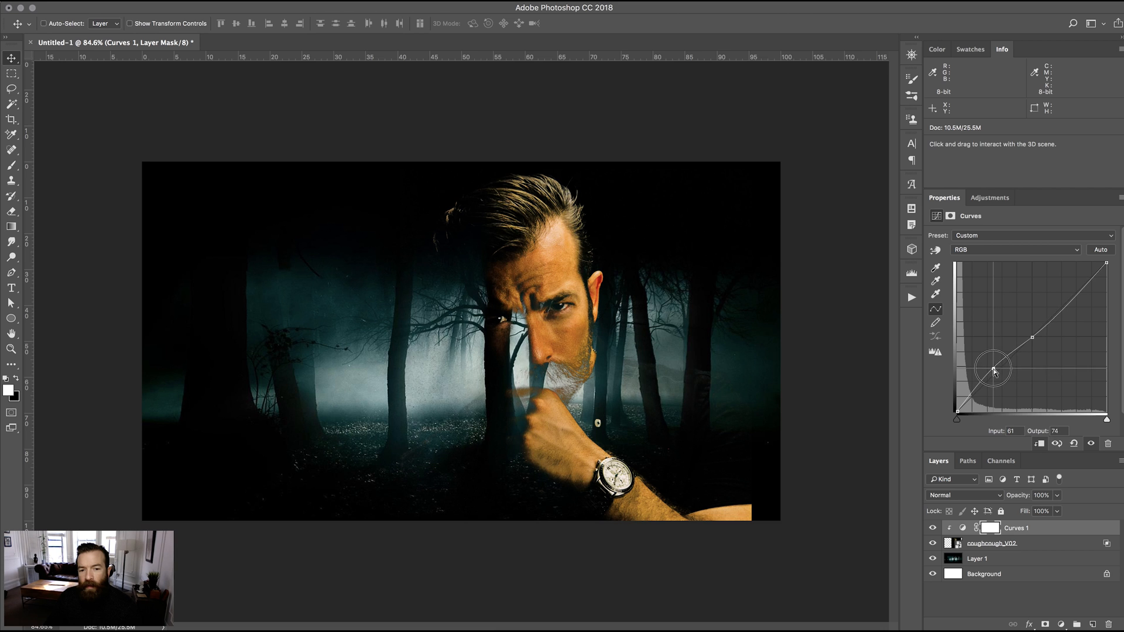
pyautogui.moveTo(993, 362); pyautogui.dragTo(992, 365)
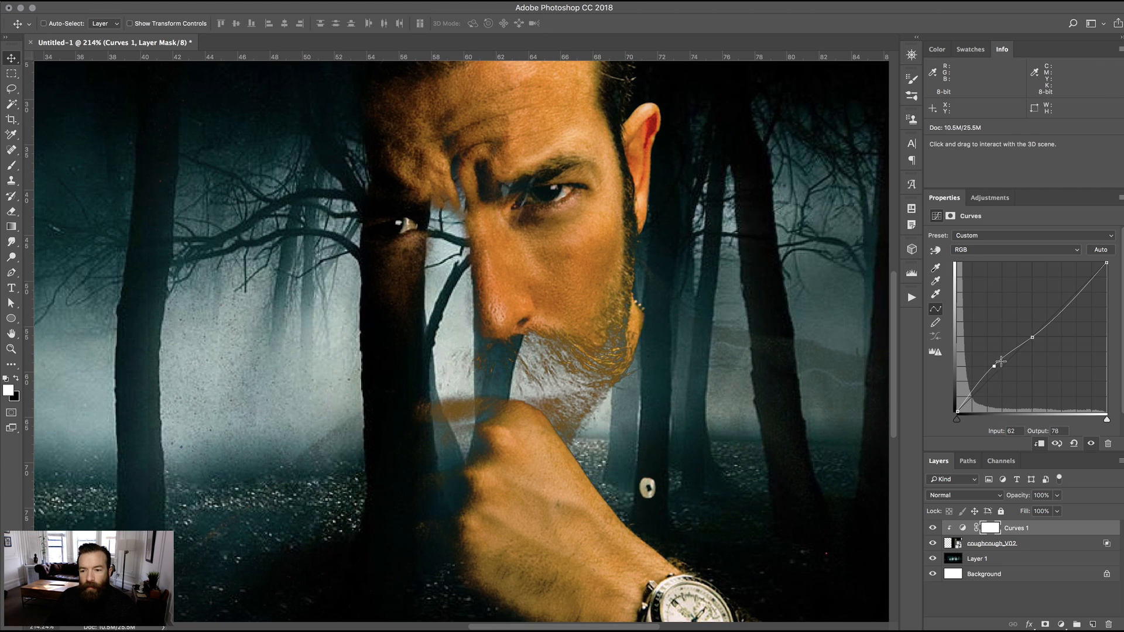
pyautogui.moveTo(1002, 365); pyautogui.dragTo(995, 360)
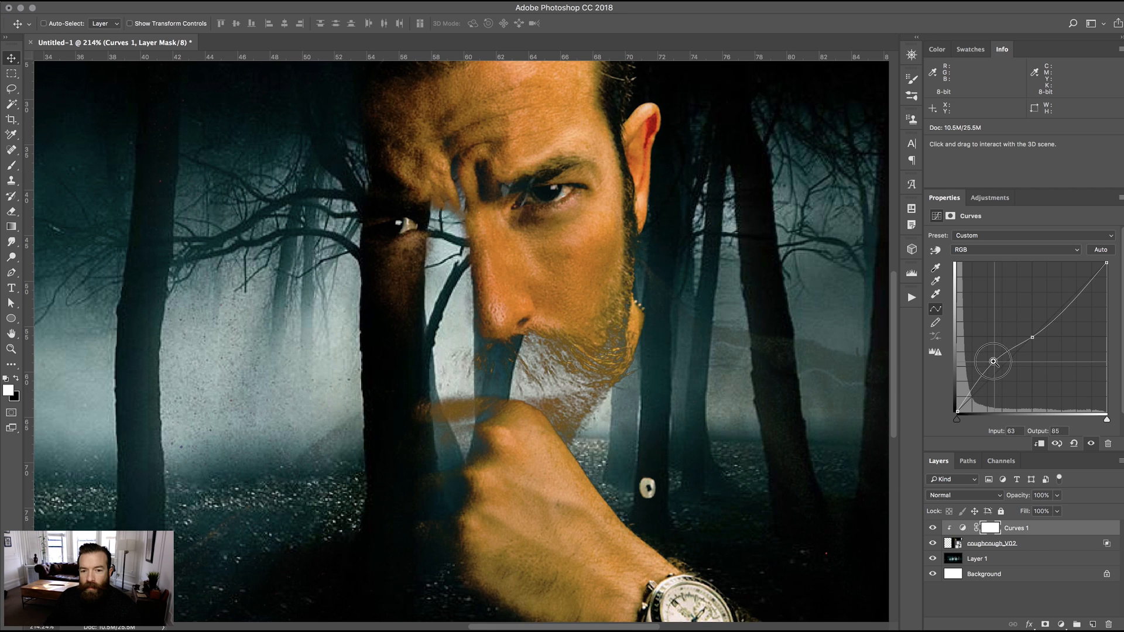
pyautogui.moveTo(994, 360); pyautogui.dragTo(989, 367)
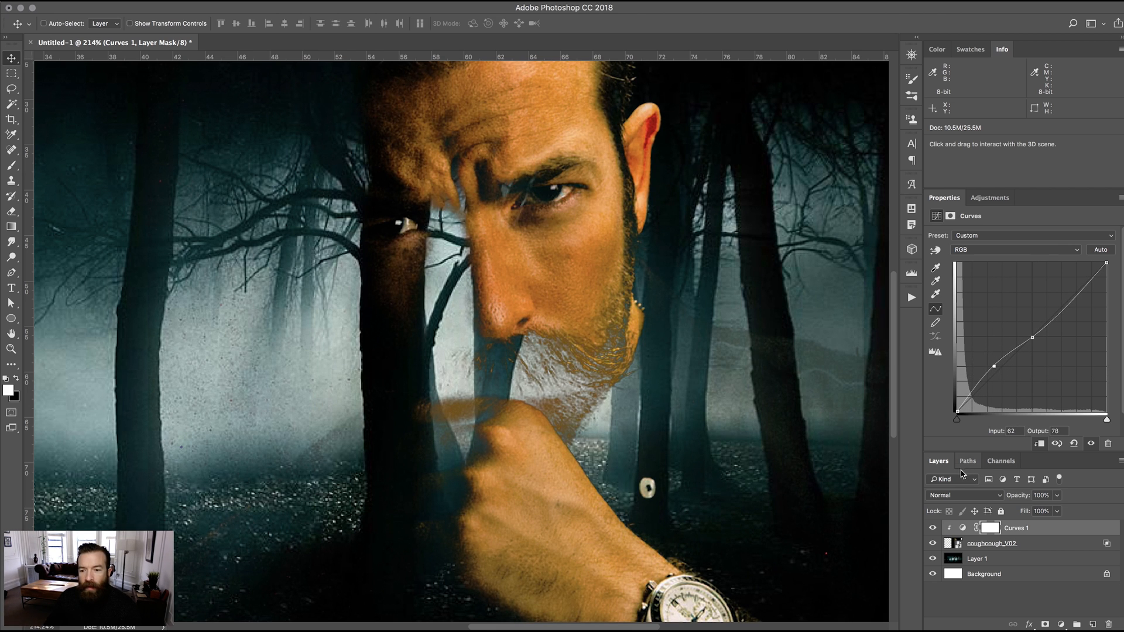
pyautogui.moveTo(992, 367); pyautogui.dragTo(995, 377)
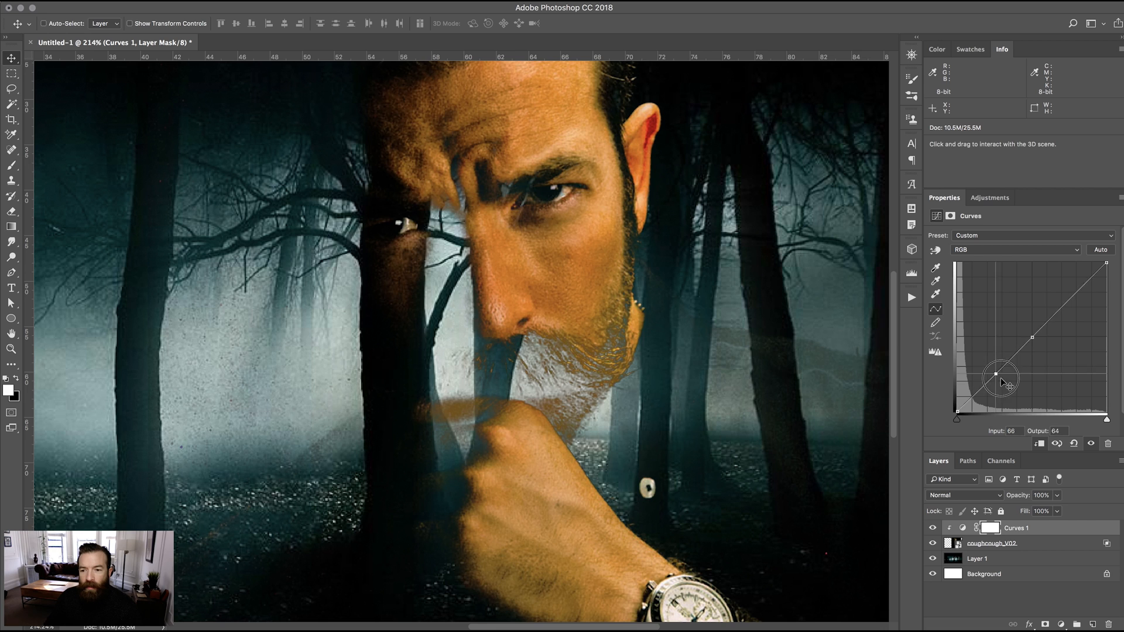
pyautogui.moveTo(995, 375); pyautogui.dragTo(997, 384)
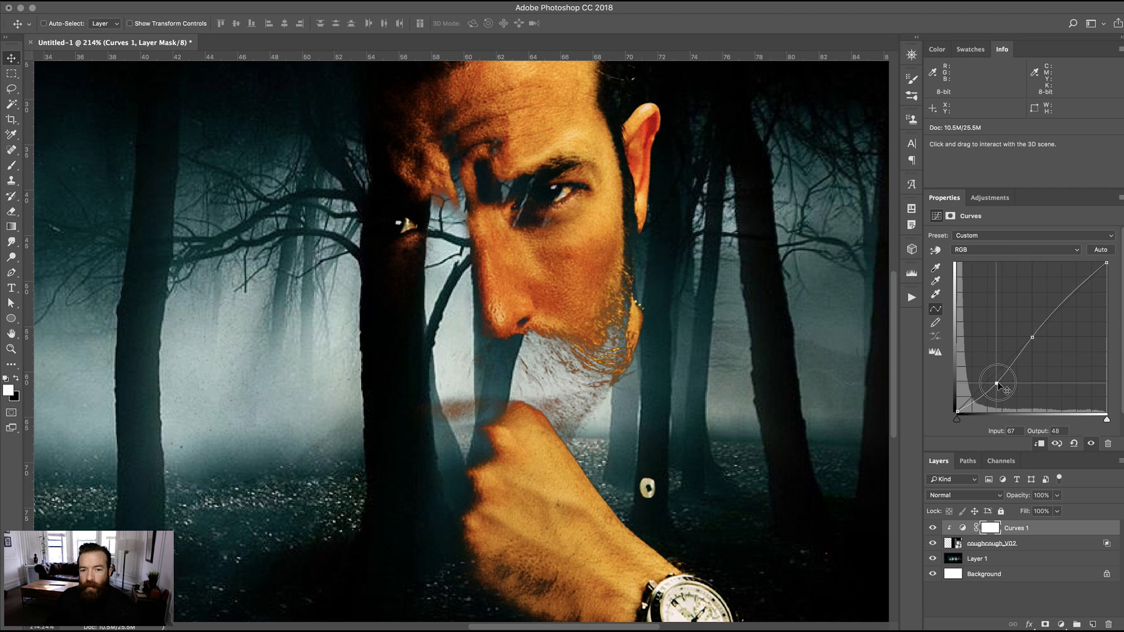
pyautogui.moveTo(996, 381); pyautogui.dragTo(987, 365)
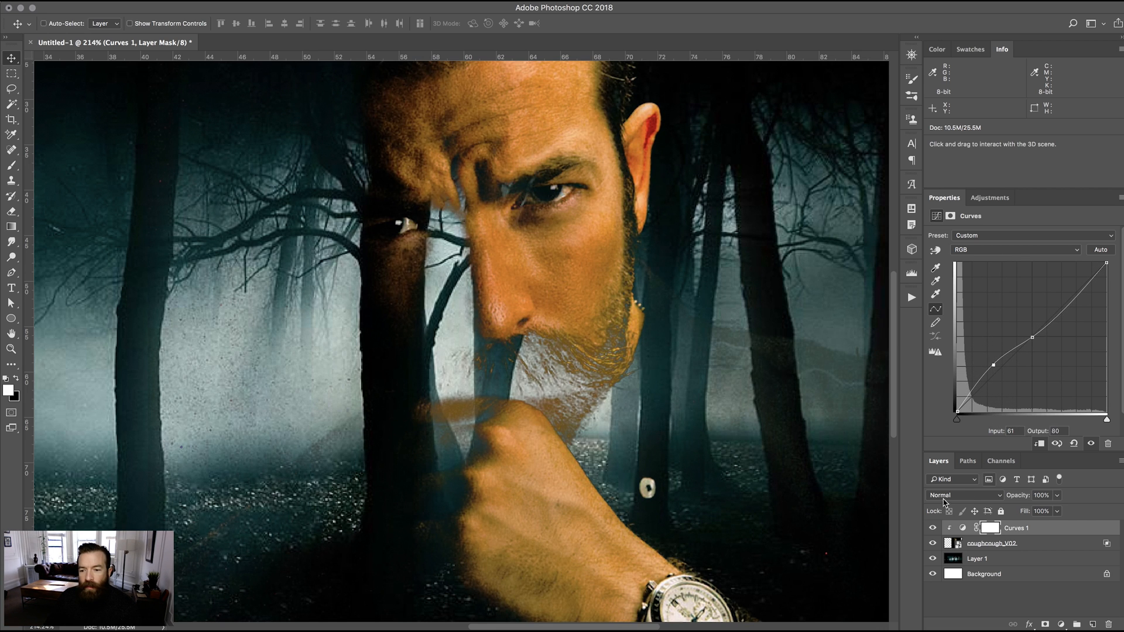
# Step: Set the Curves 1 blend mode to Luminosity and fine-tune the curve point
pyautogui.click(961, 495)
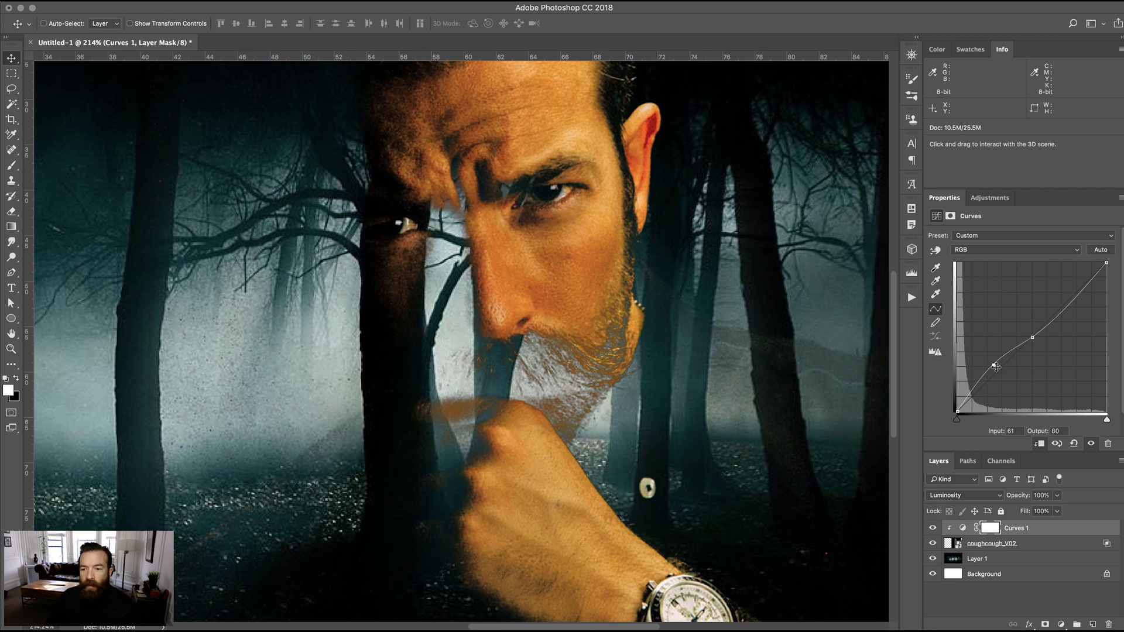
pyautogui.moveTo(993, 365); pyautogui.dragTo(996, 371)
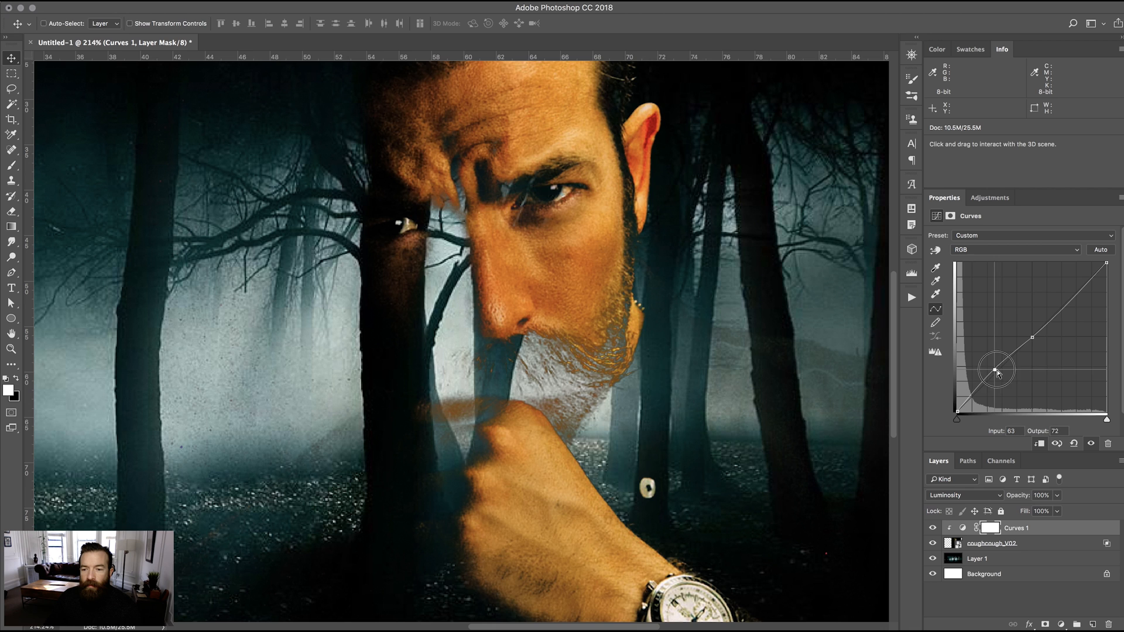
pyautogui.moveTo(996, 370); pyautogui.dragTo(993, 371)
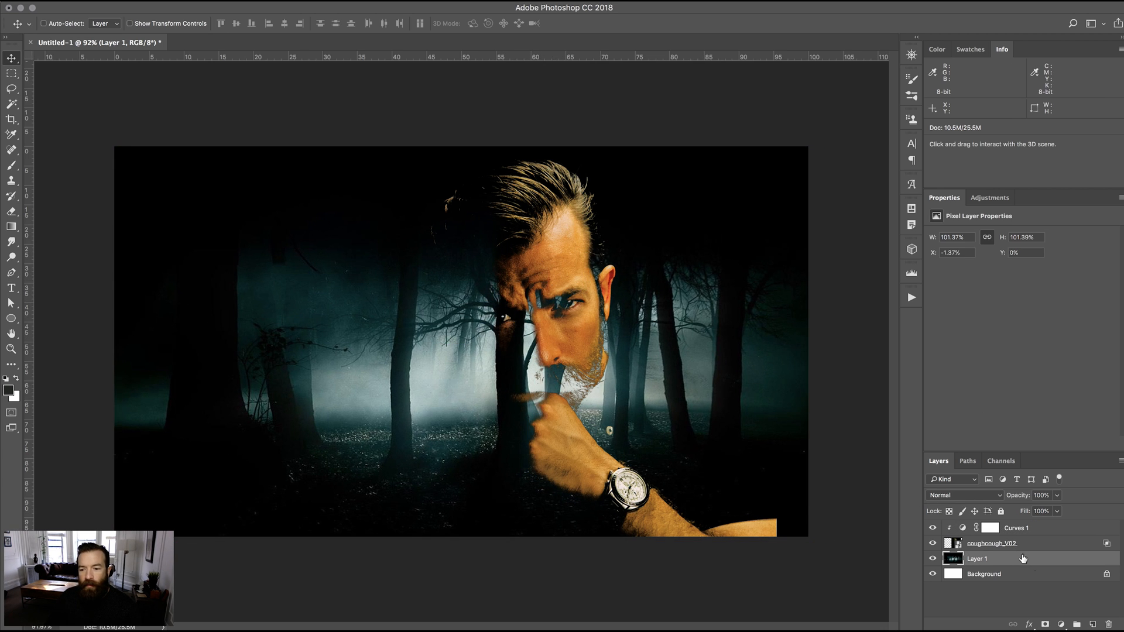
# Step: Move coughcough_V02 left in the forest and scale it up slightly with Ctrl+T
pyautogui.click(992, 543)
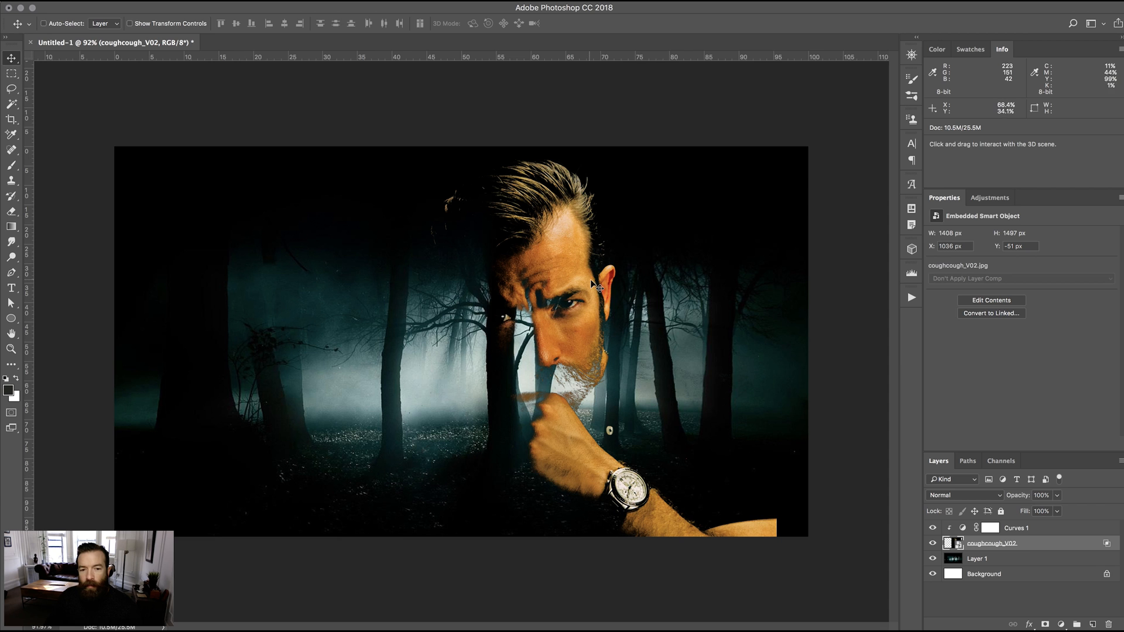
pyautogui.moveTo(594, 287); pyautogui.dragTo(373, 247)
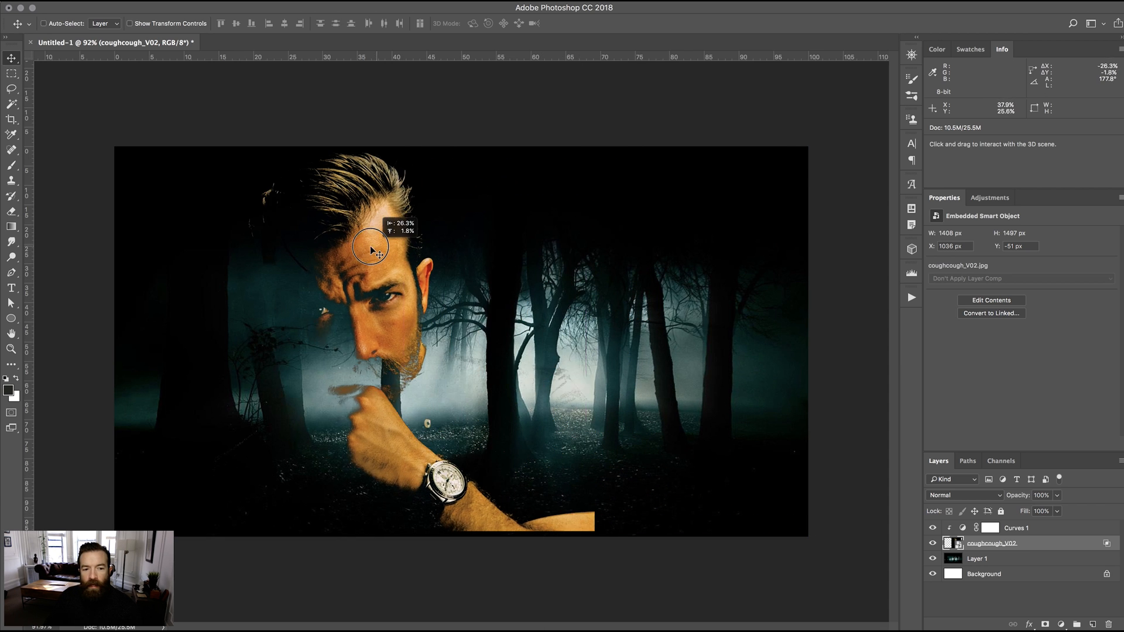
pyautogui.moveTo(370, 251); pyautogui.dragTo(258, 253)
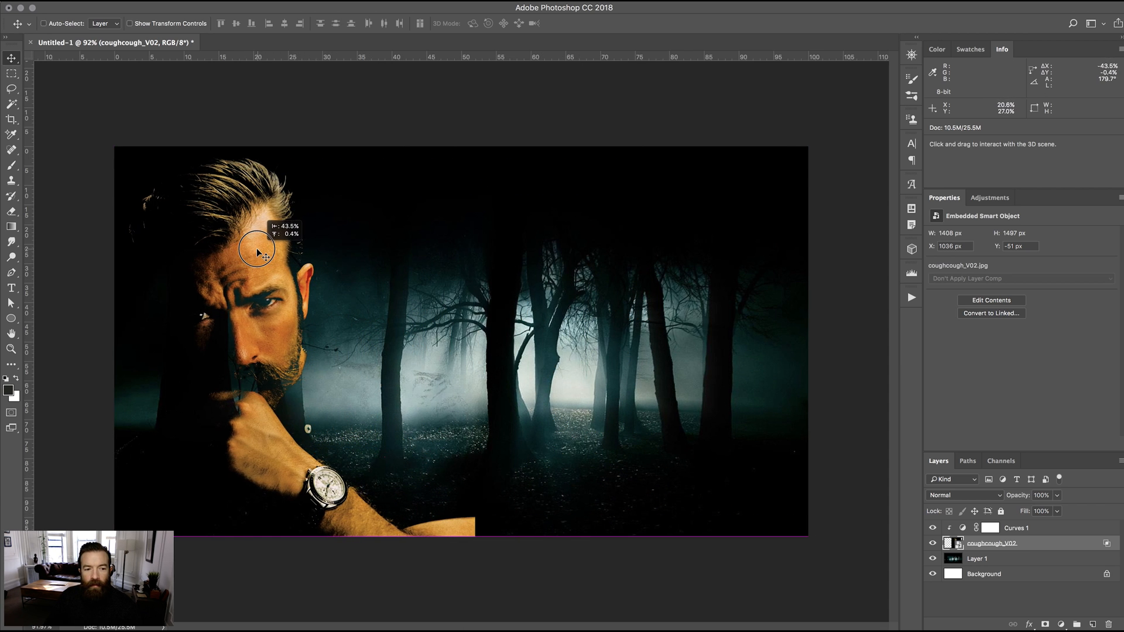
pyautogui.moveTo(258, 251); pyautogui.dragTo(233, 255)
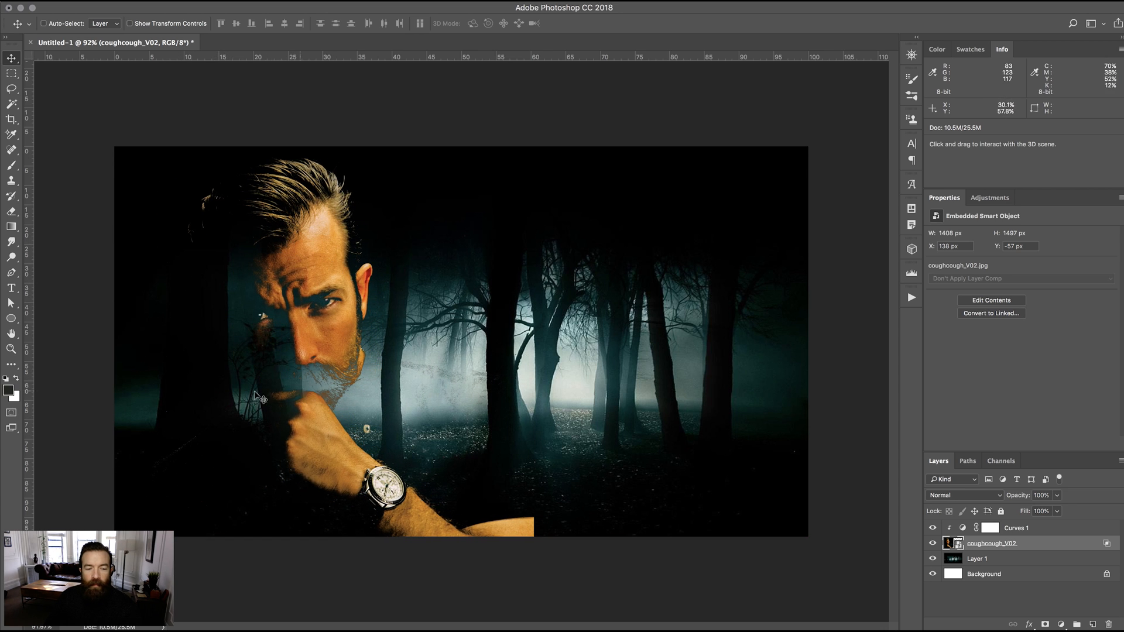
pyautogui.moveTo(256, 398); pyautogui.dragTo(345, 346)
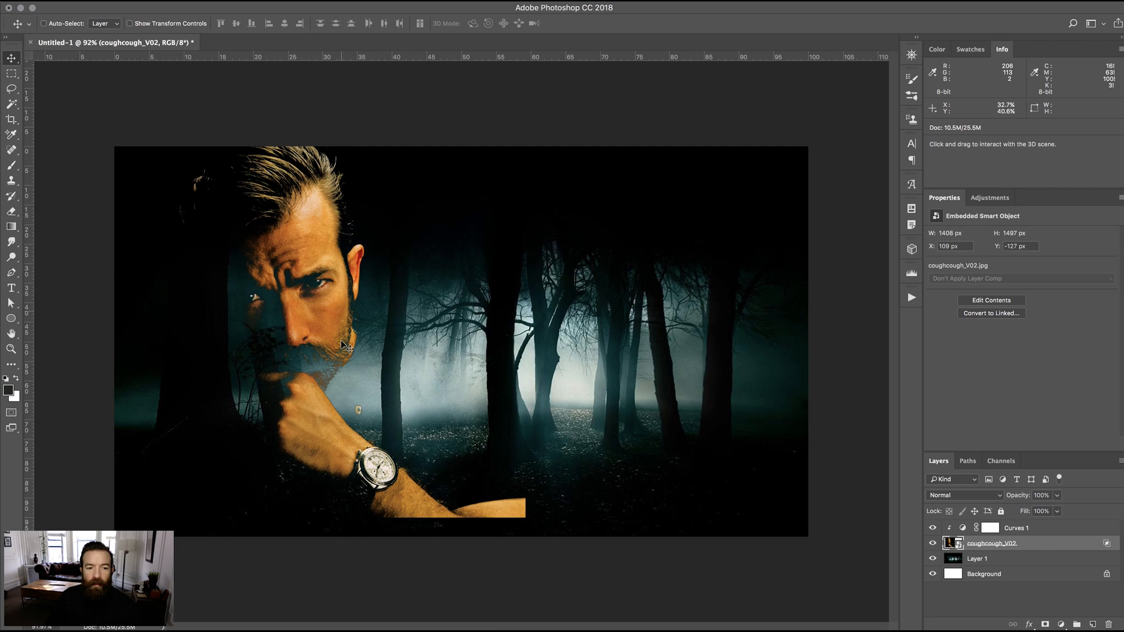
pyautogui.press('ctrl+t')
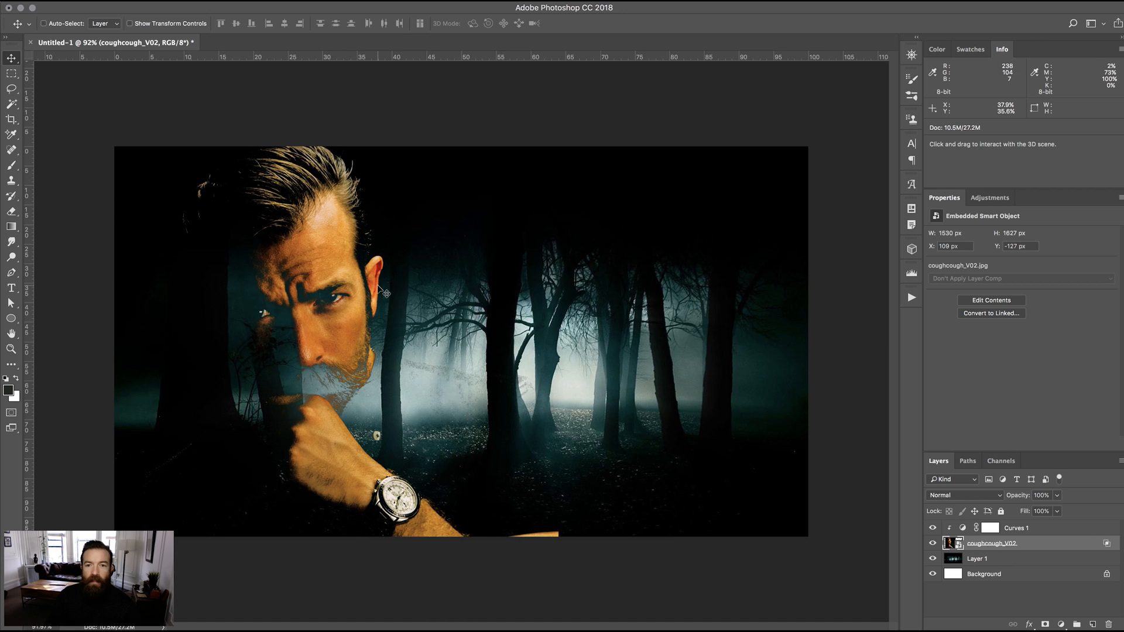
pyautogui.click(1015, 528)
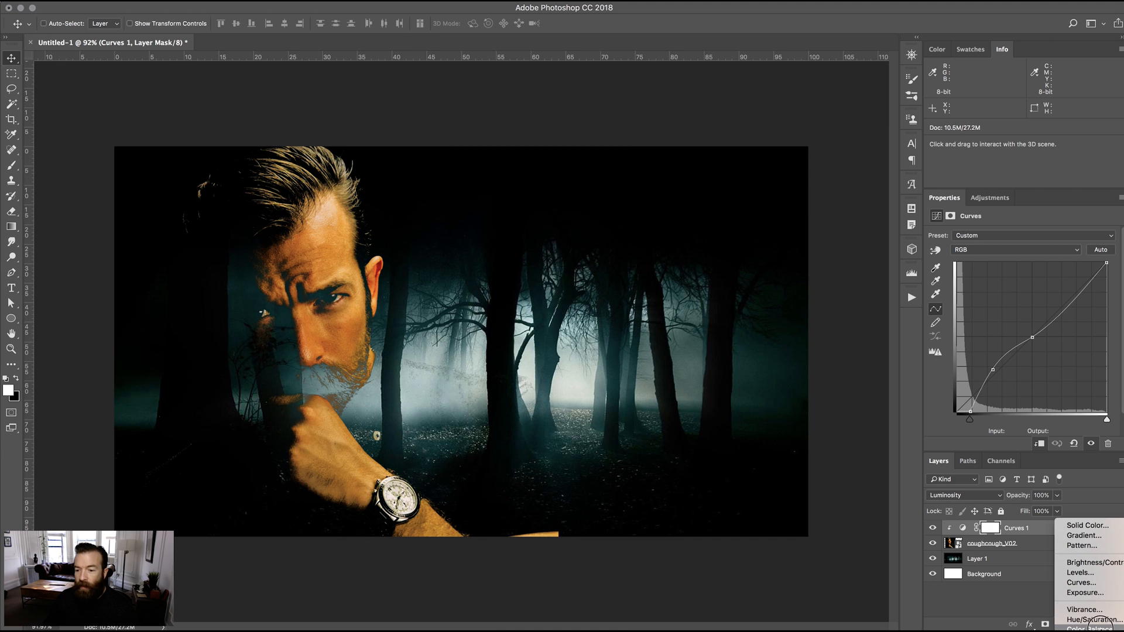
# Step: Add a Hue/Saturation adjustment layer above the Curves layer
pyautogui.click(1089, 618)
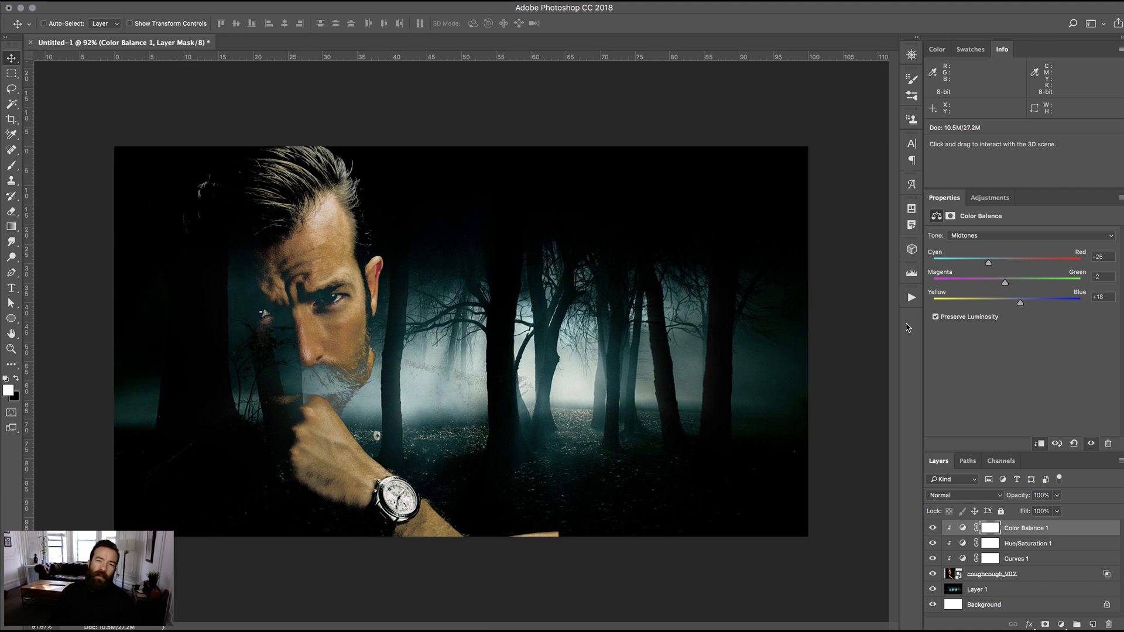
pyautogui.moveTo(924, 540)
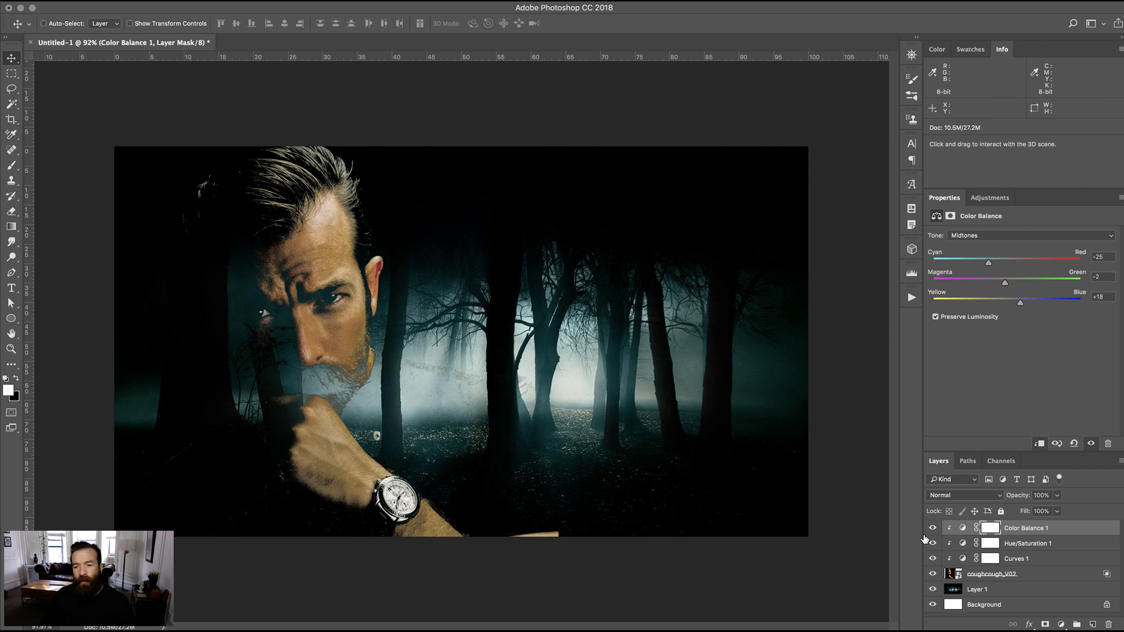